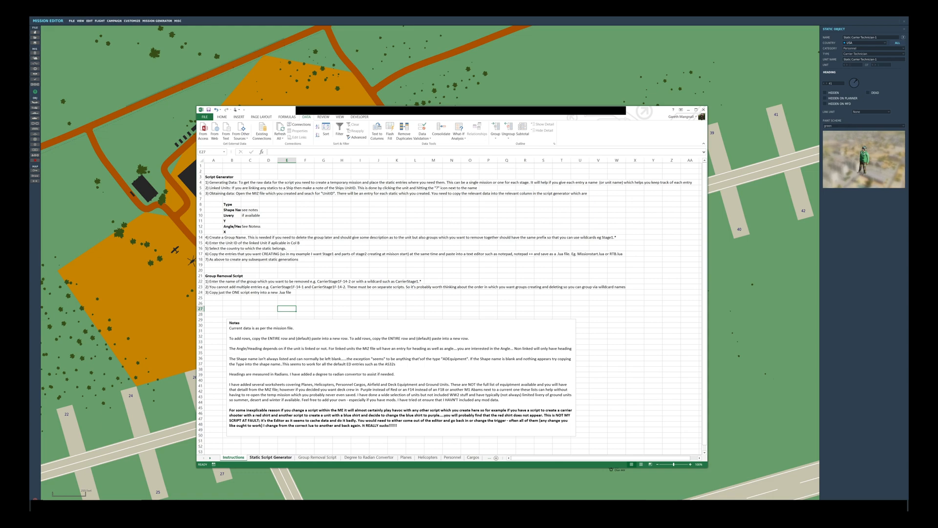
Show the Static Script Generator sheet's data columns and the CONCATENATE formula in Script cell M4
click(271, 456)
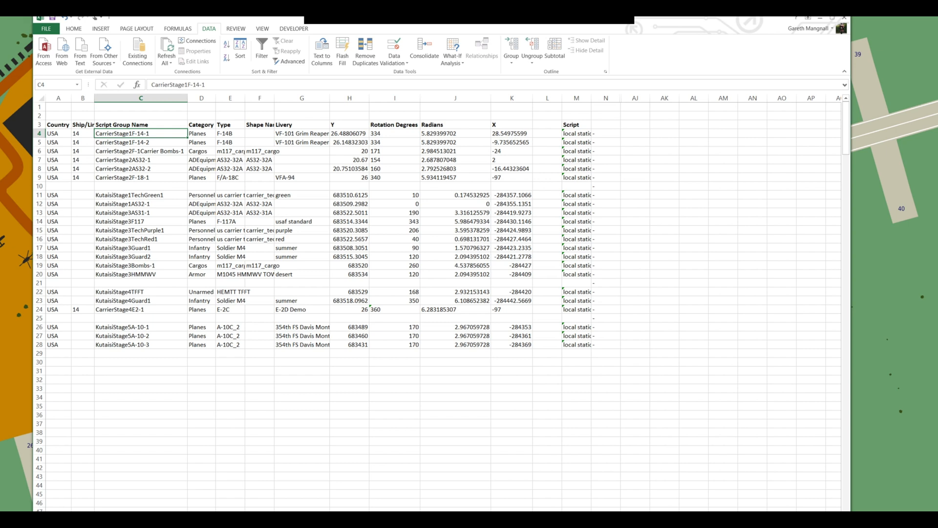
drag(139, 133, 140, 344)
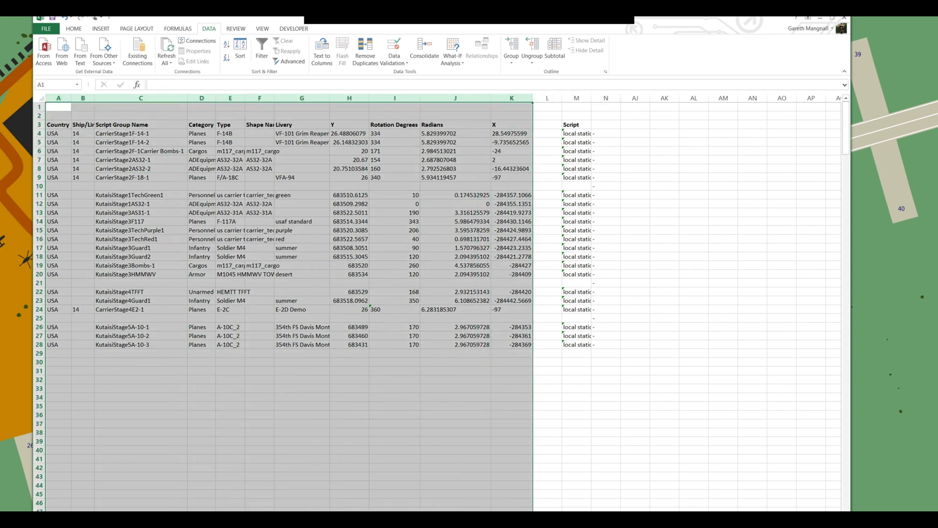
click(577, 98)
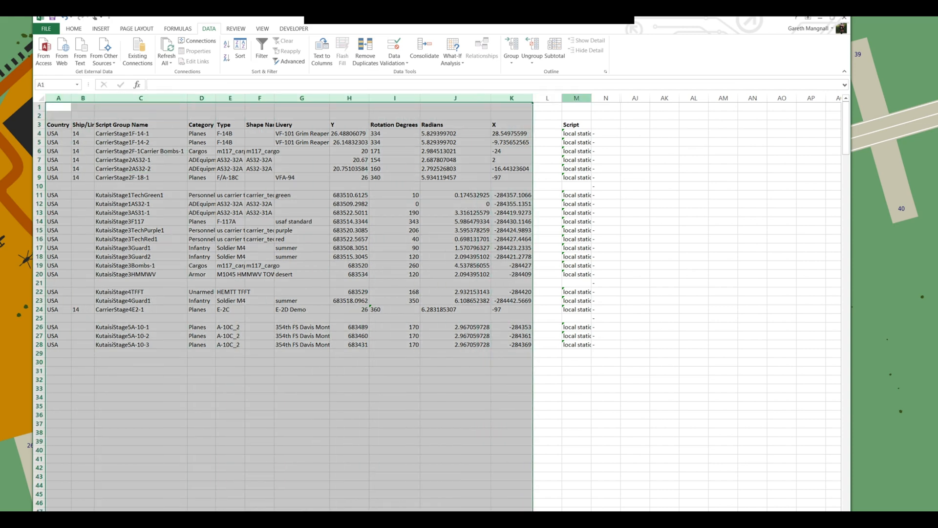
click(576, 133)
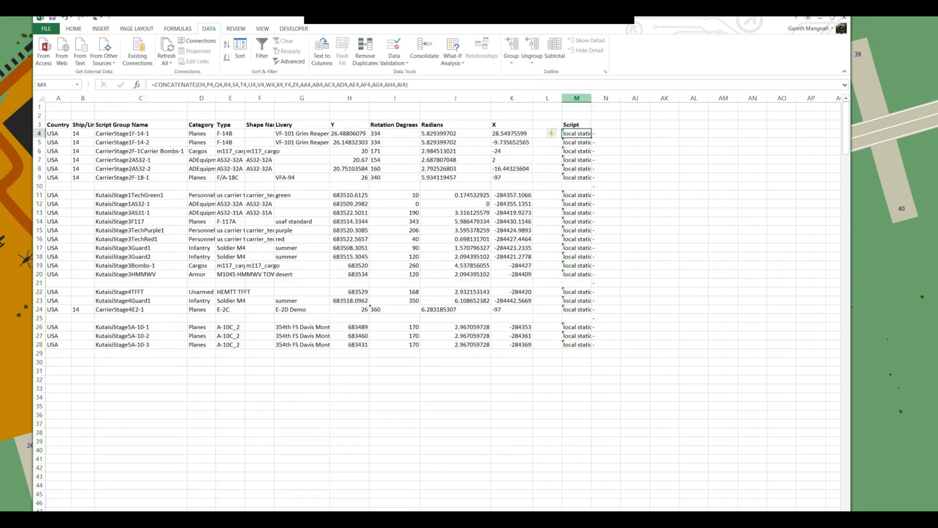
click(577, 98)
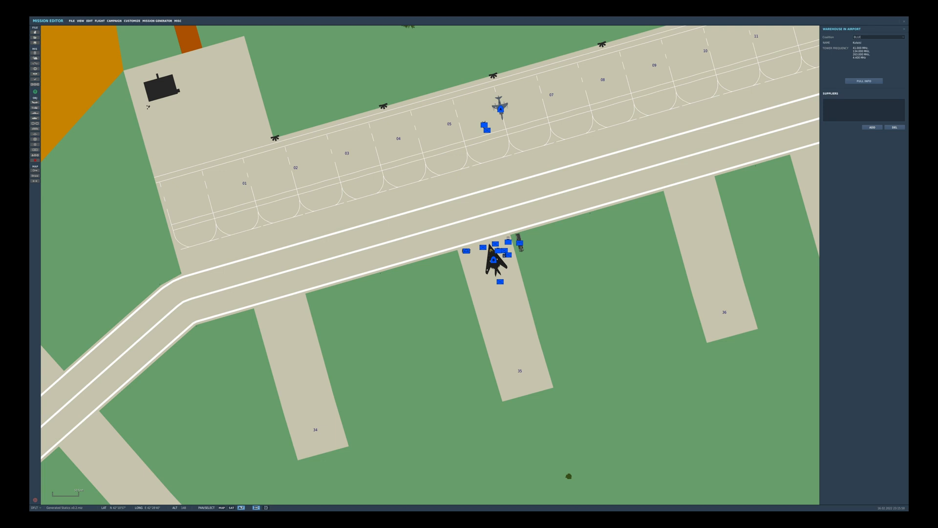
Inspect a static F-14B on deck and its Link Unit to carrier group Naval-1, then bring up File Explorer
click(226, 508)
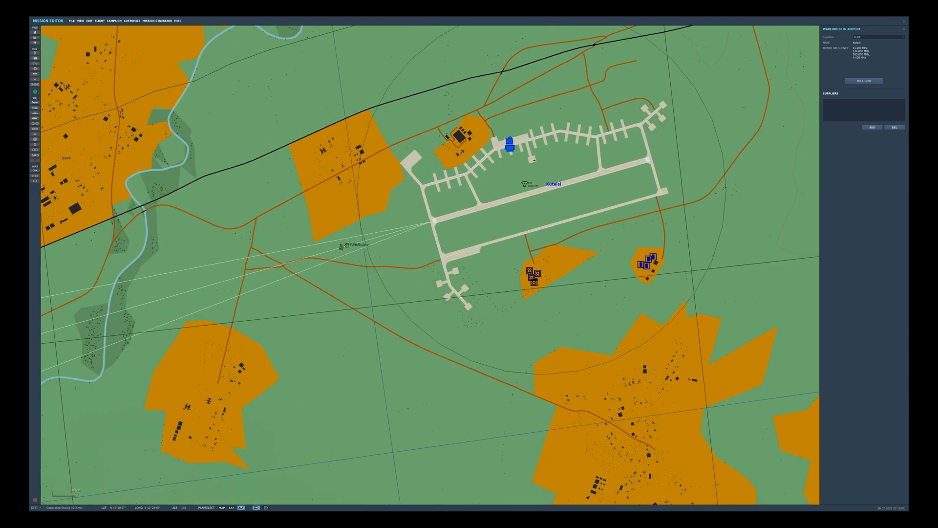
scroll(down, 3)
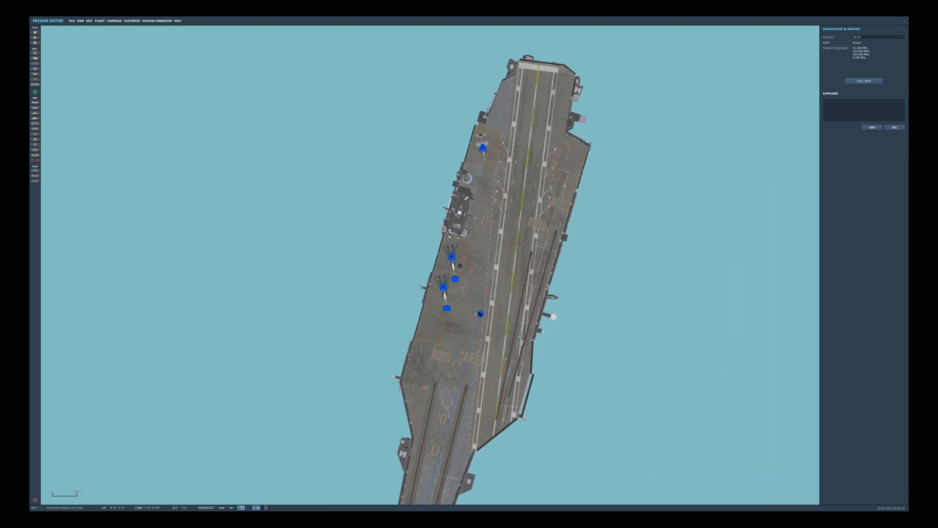
click(446, 286)
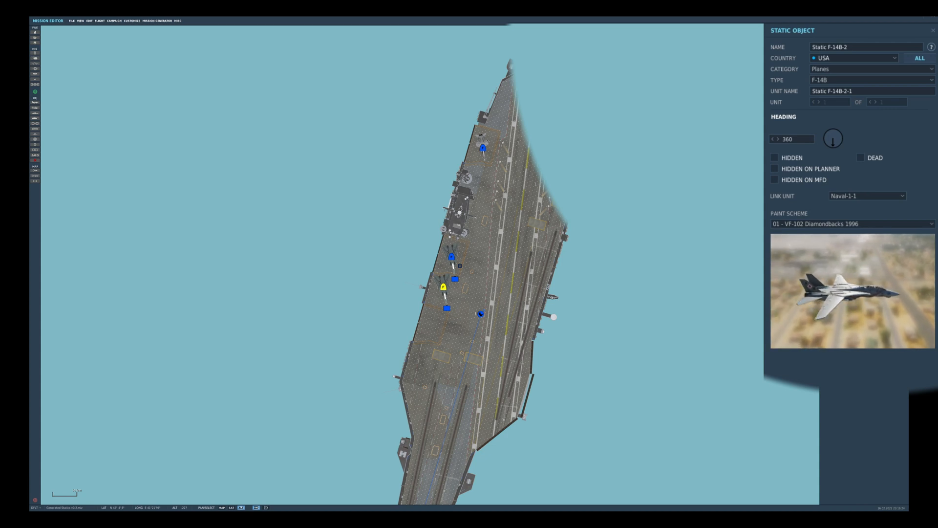
click(479, 312)
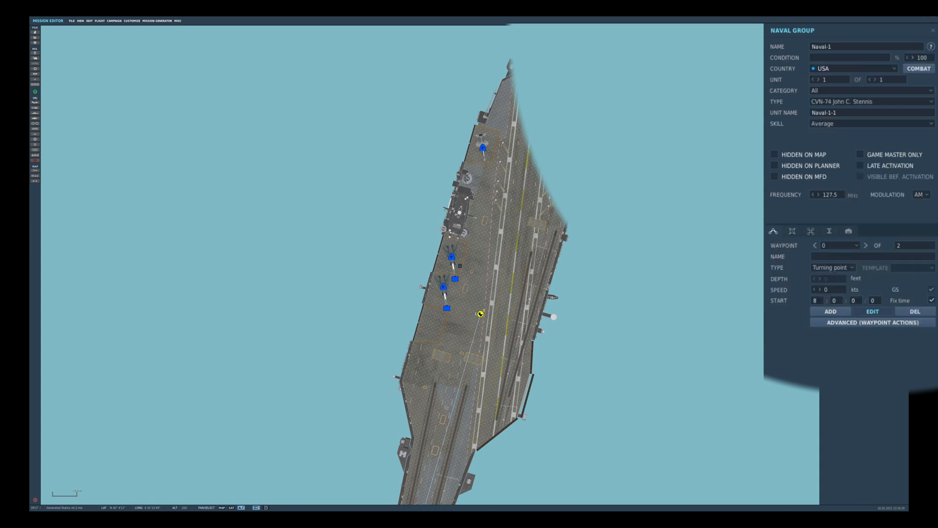
click(929, 46)
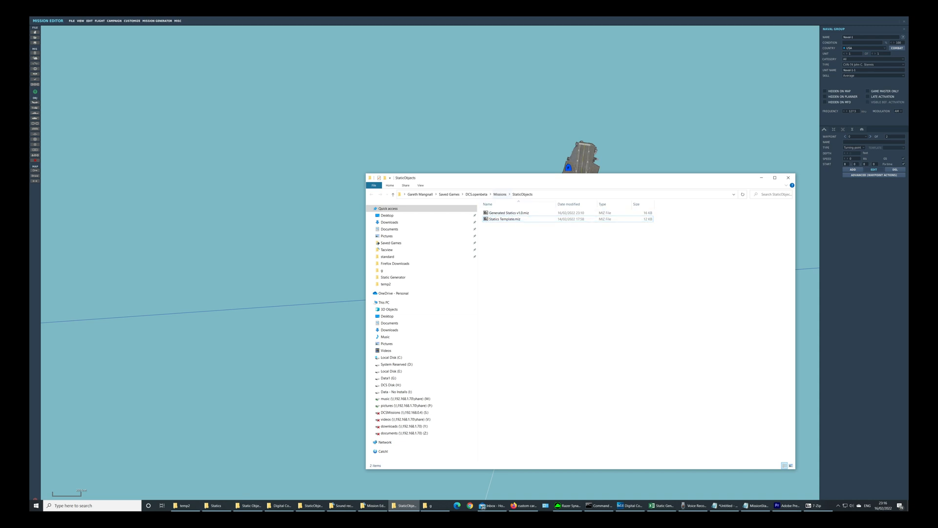
Open Statics Template.miz from the StaticObjects folder as an archive in 7-Zip
click(506, 218)
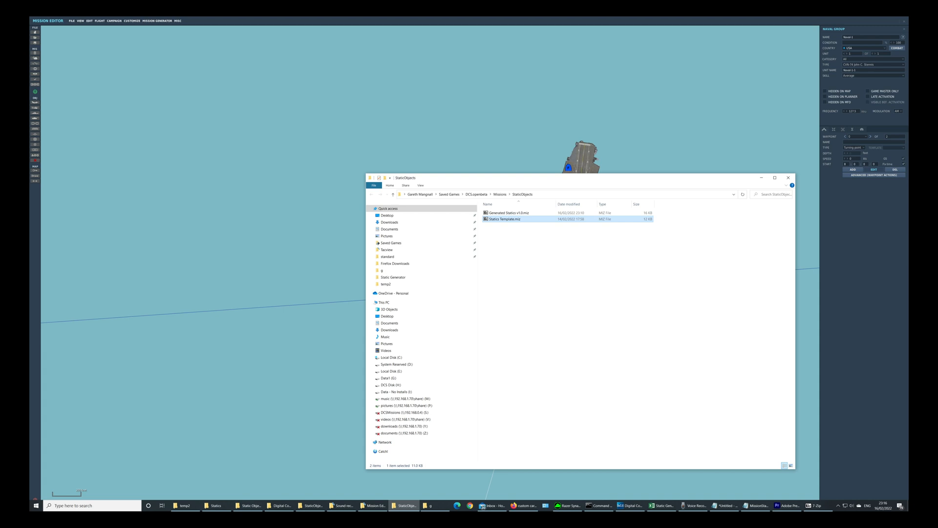
double_click(505, 218)
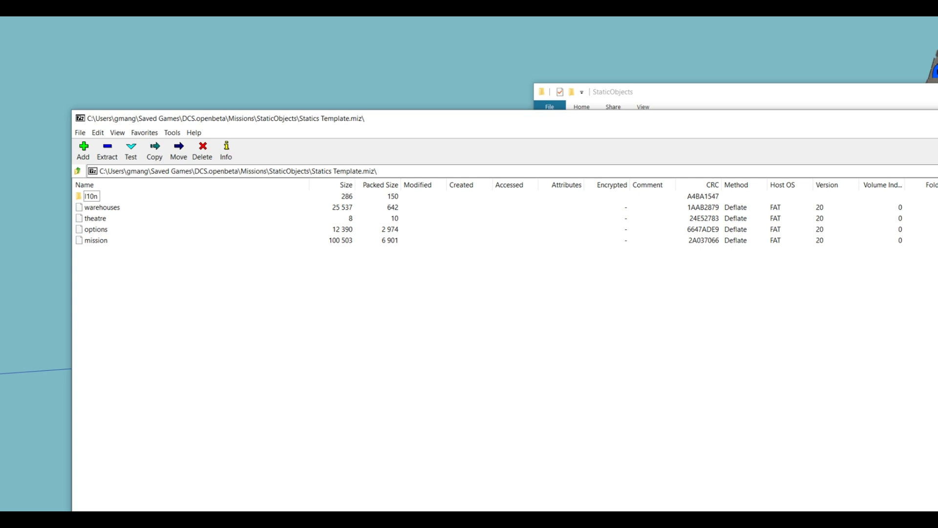
Open the archive's mission entry as text in Notepad
double_click(97, 241)
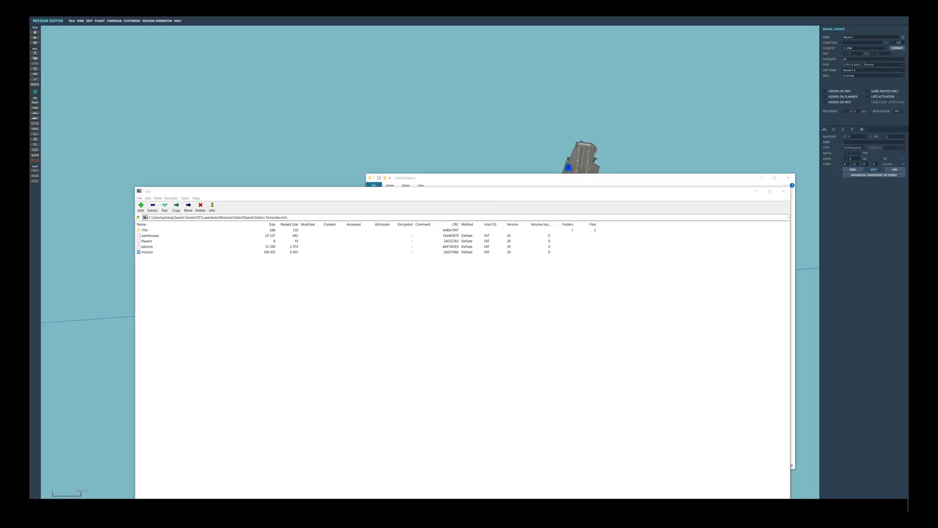
double_click(147, 252)
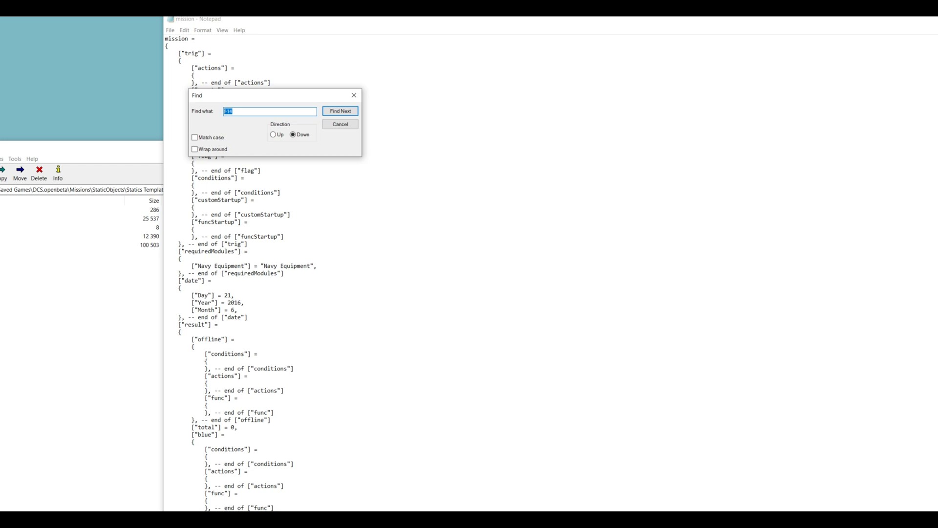
Find the carrier's unitId 14 and the static F-14B-1 entry with linkUnit 14 in the mission text
text(unitID)
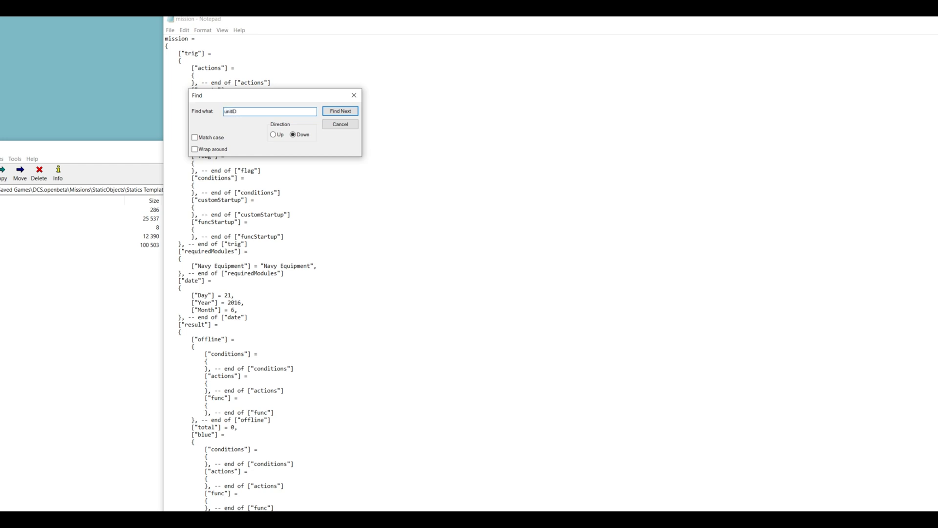
click(340, 110)
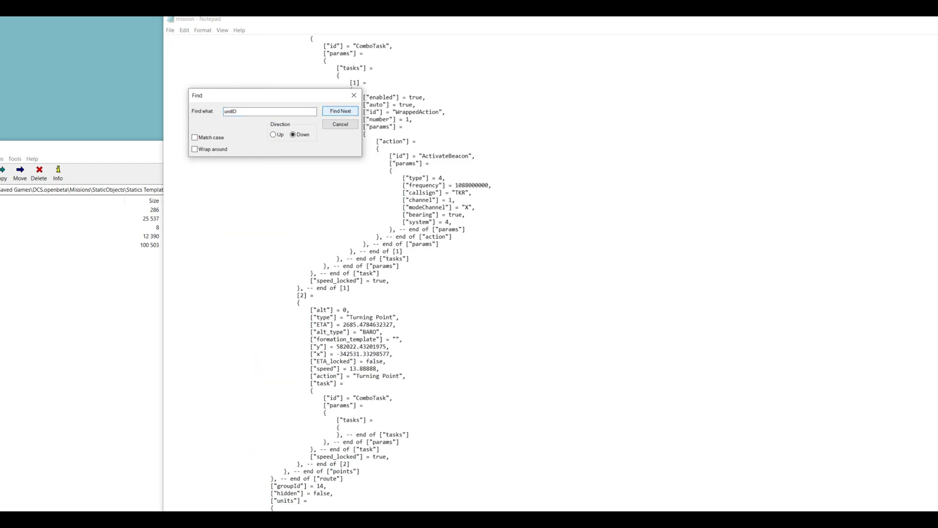
click(340, 110)
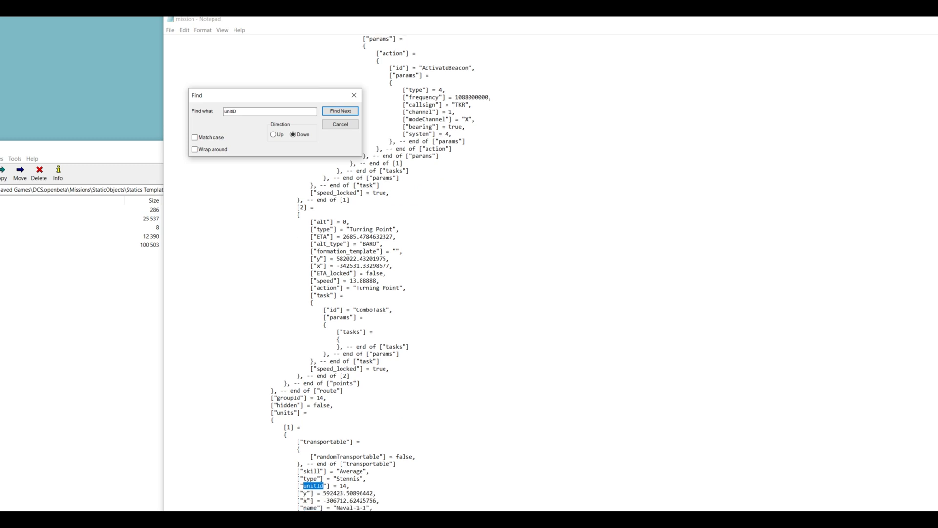
click(340, 110)
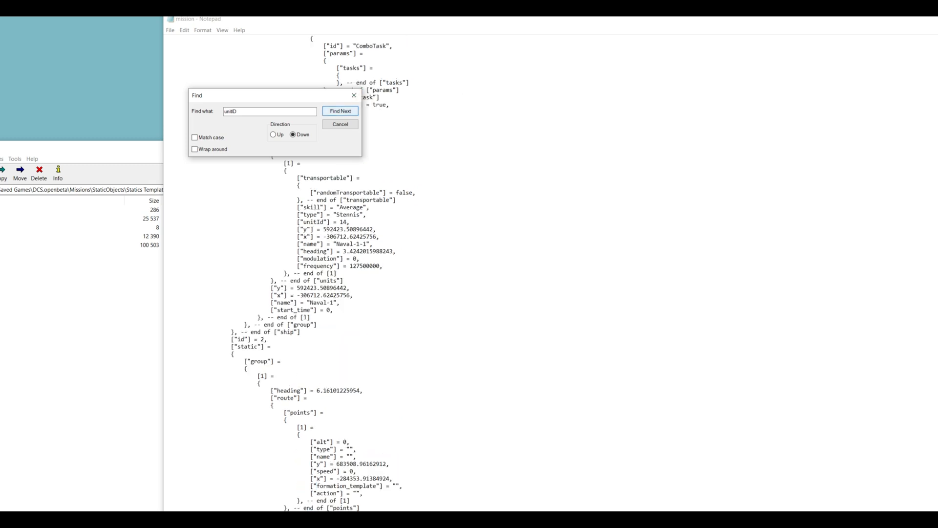
click(340, 111)
text(f-14)
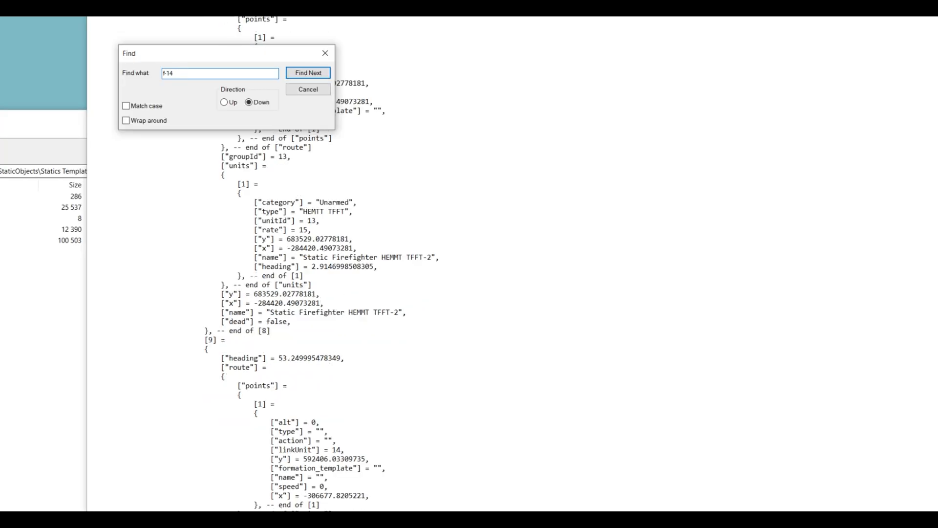
click(308, 73)
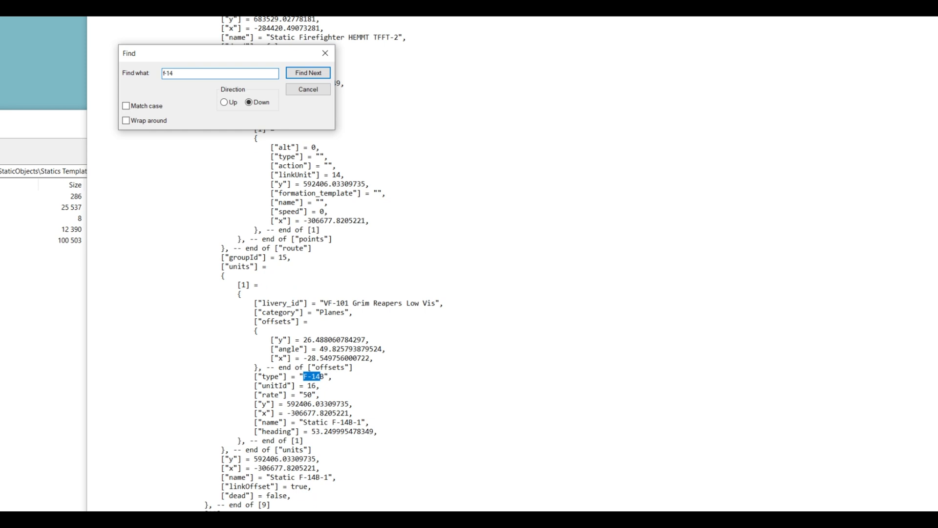
click(308, 72)
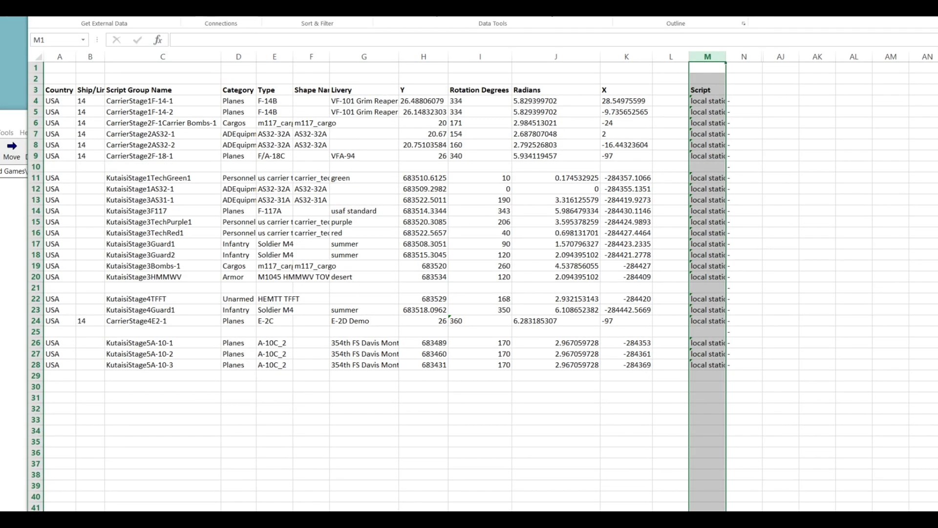
click(479, 134)
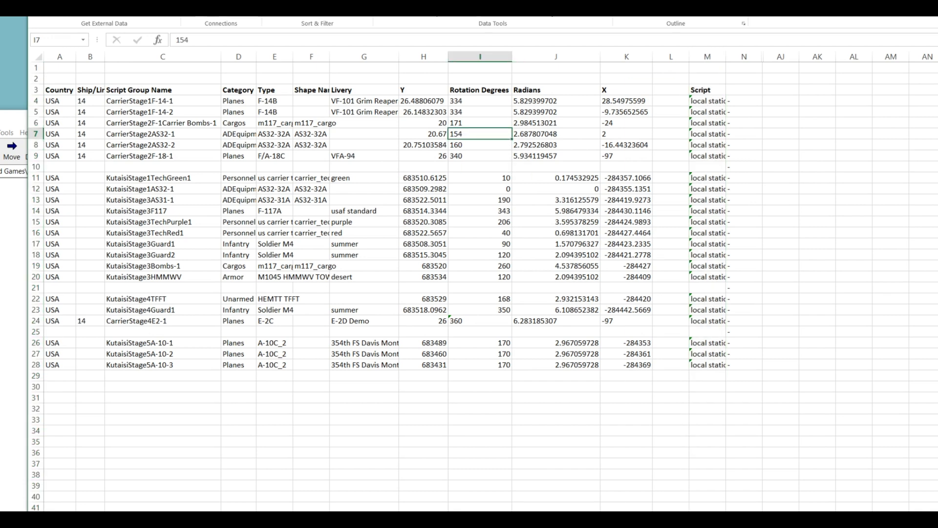
click(239, 57)
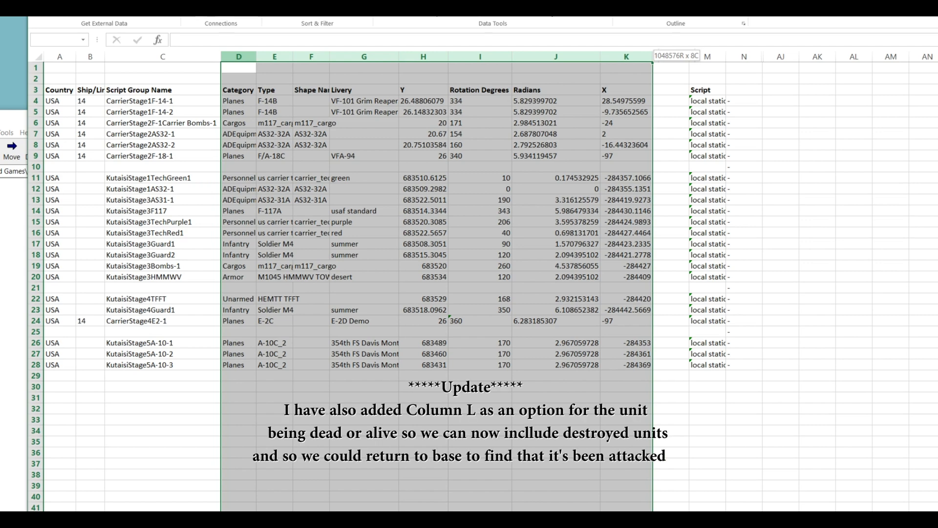
click(239, 57)
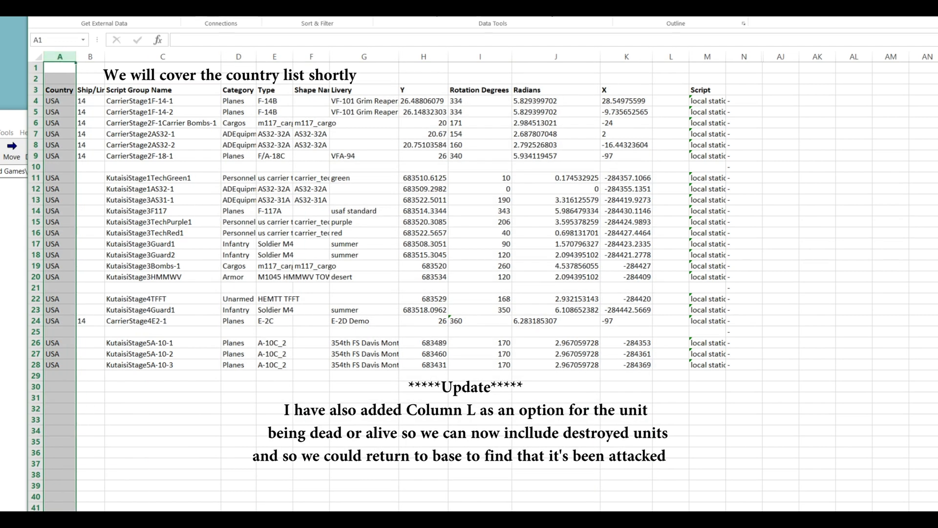
click(89, 56)
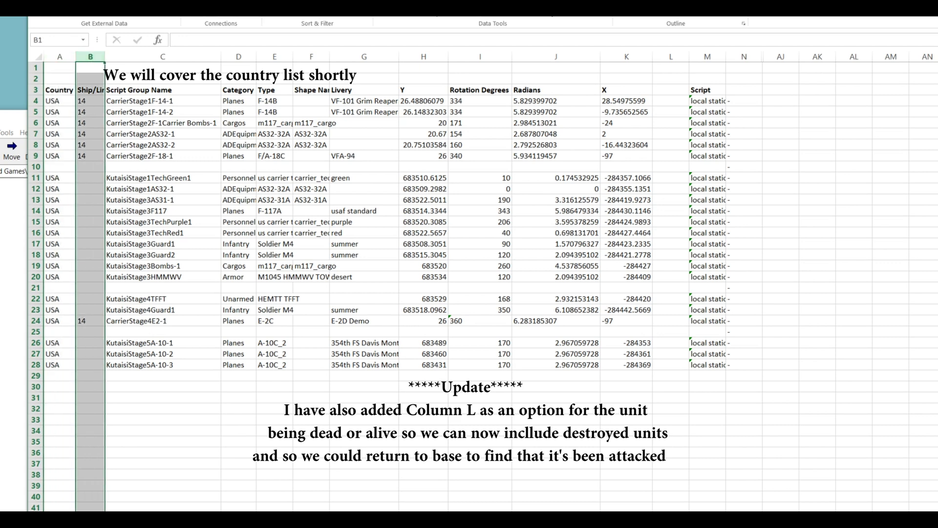
click(90, 112)
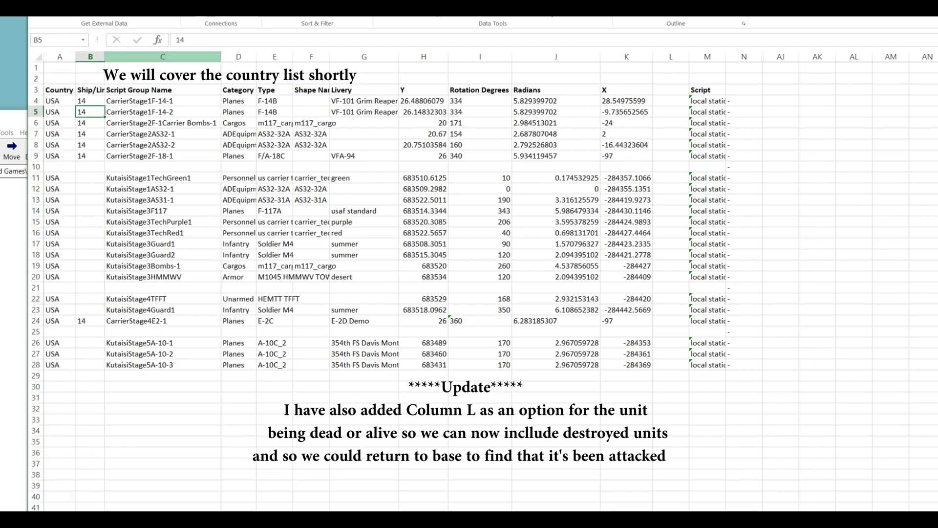
click(162, 101)
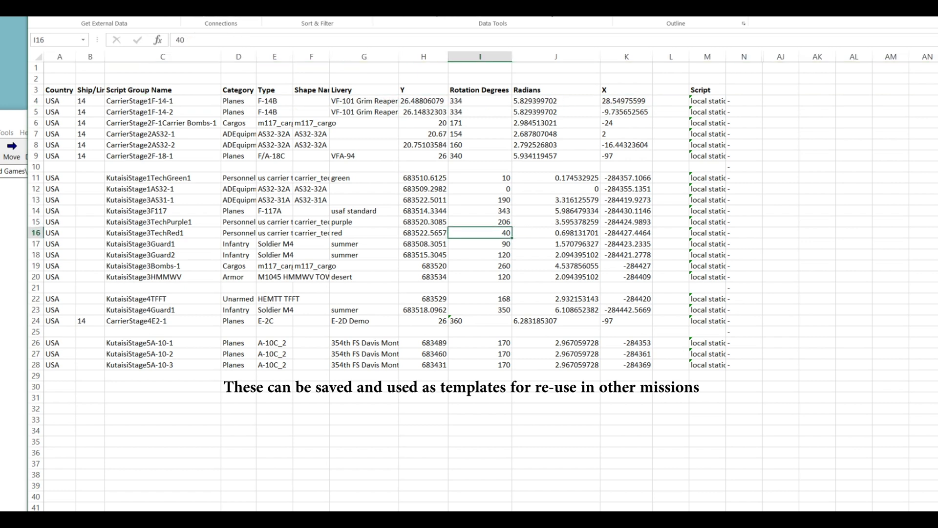
Select the generated Lua lines in Script column M for all units and copy them
click(706, 101)
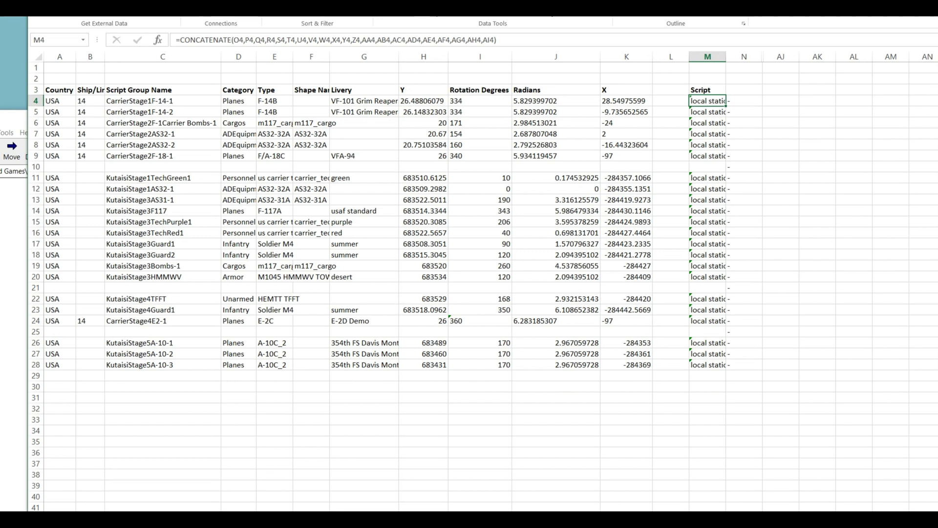
drag(707, 101, 708, 134)
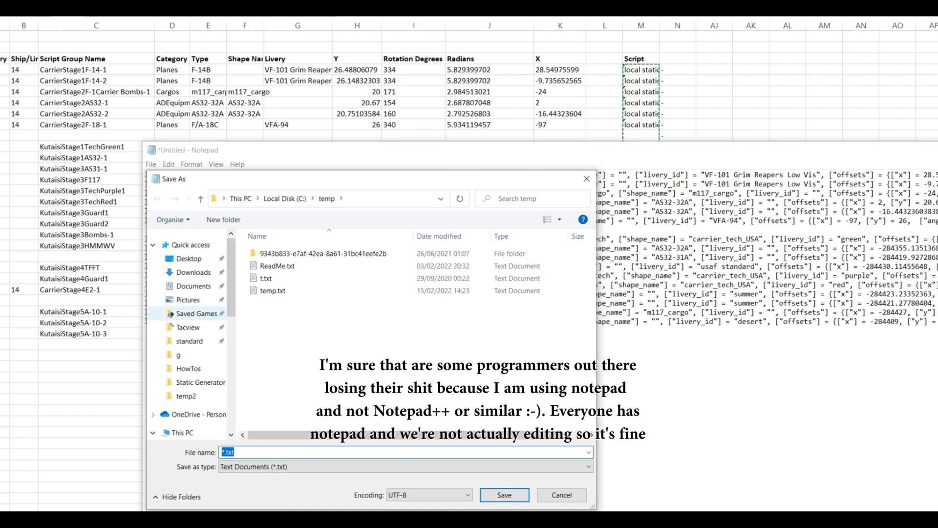
Save the script as MissionStart.lua (All Files type) in Saved Games\DCS.openbeta\Missions\Scripts
click(197, 313)
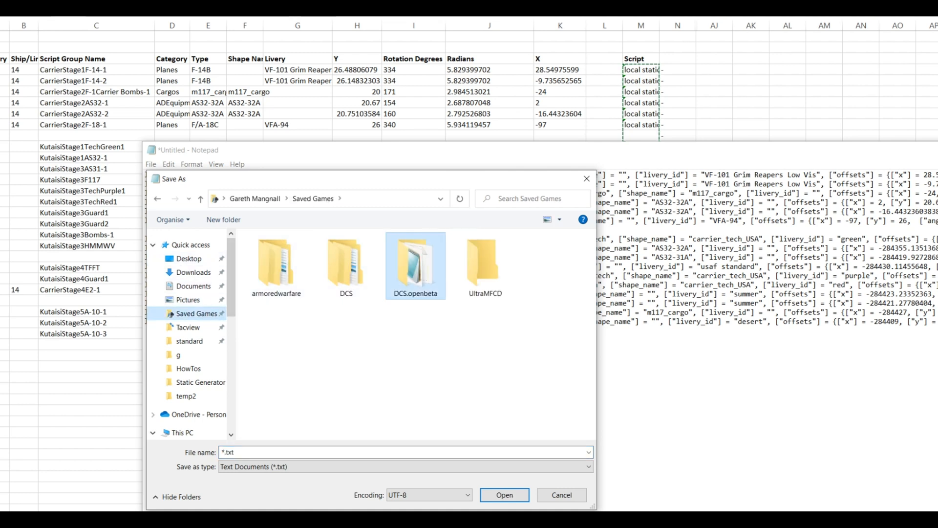
double_click(415, 257)
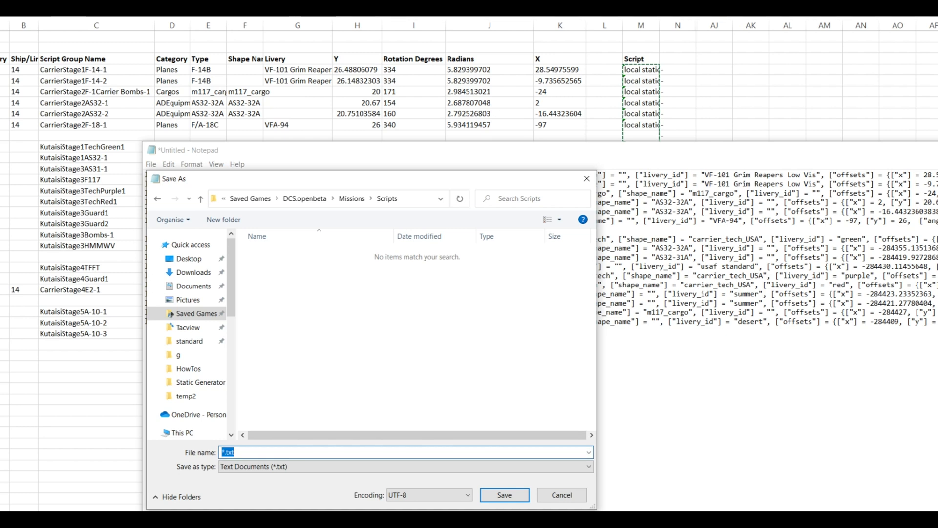
text(MissionStart.)
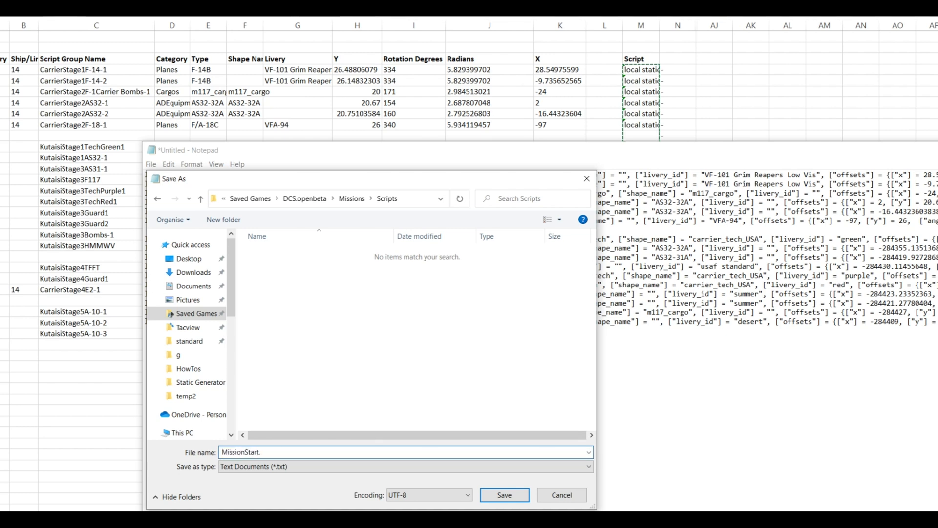
text(lua)
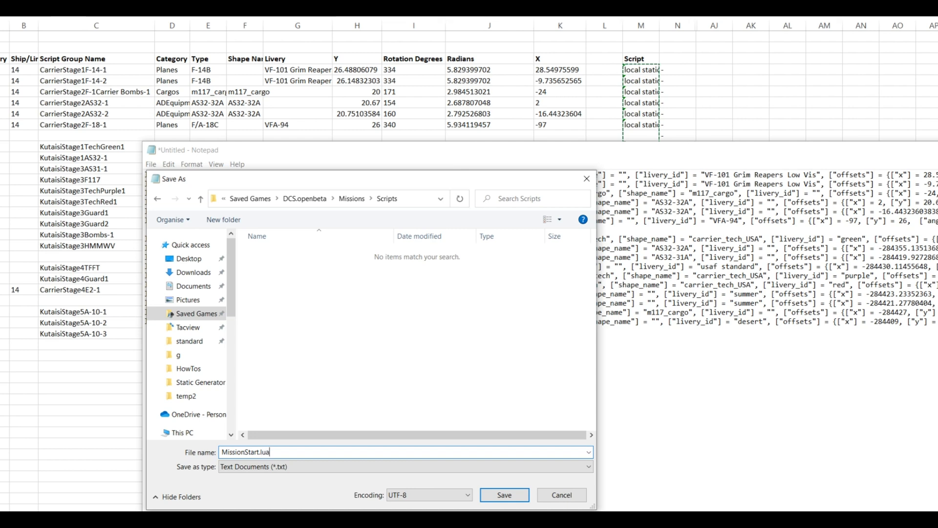
click(406, 466)
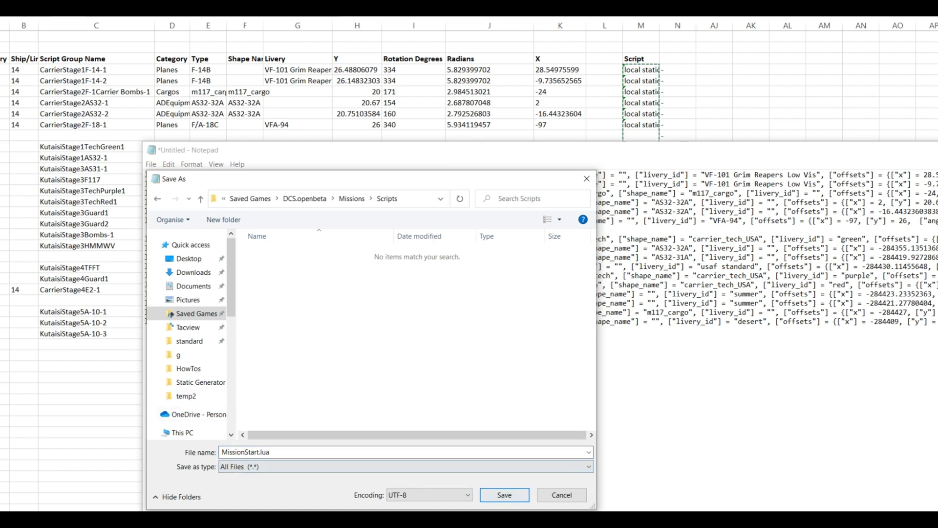
click(504, 494)
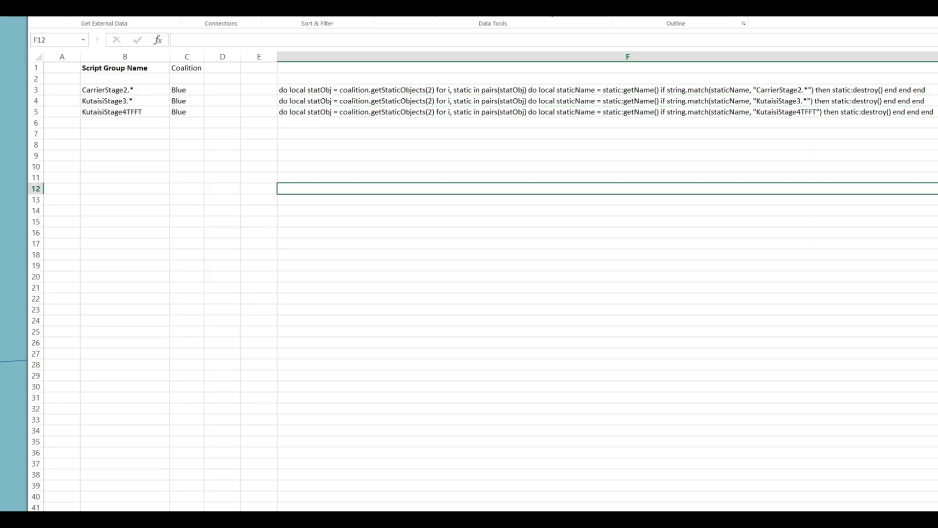
Check the carrier group's Coalition dropdown in C3, then return to the main units sheet
click(185, 89)
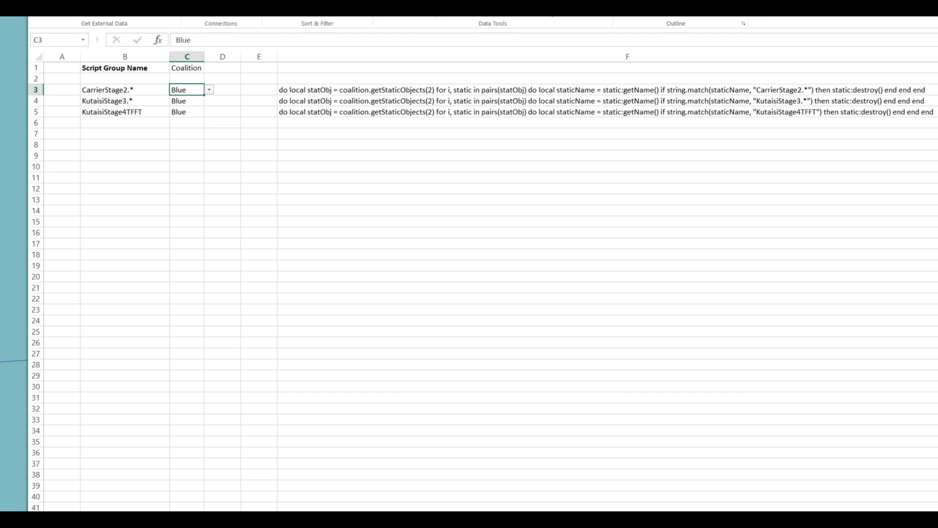
click(208, 89)
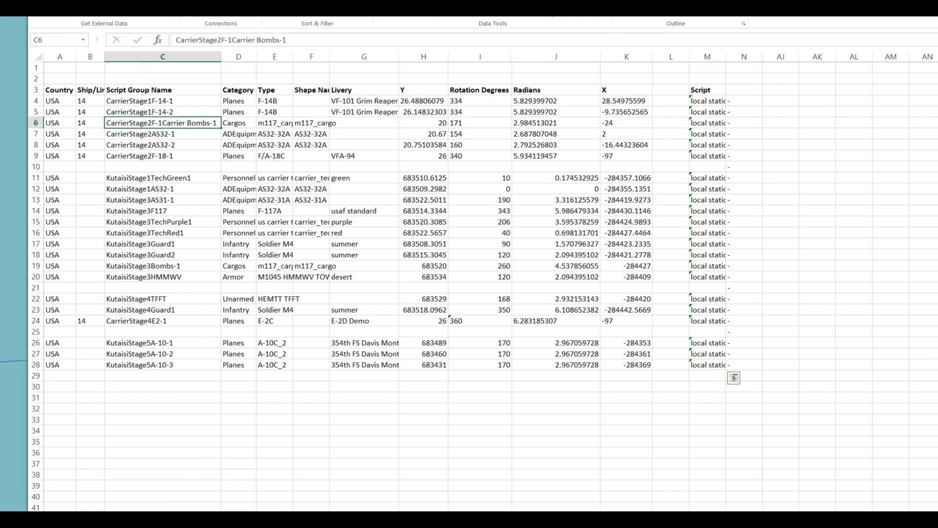
Bring up the Degrees to Radians converter showing 334 degrees as 5.829399702 radians
drag(162, 123, 162, 155)
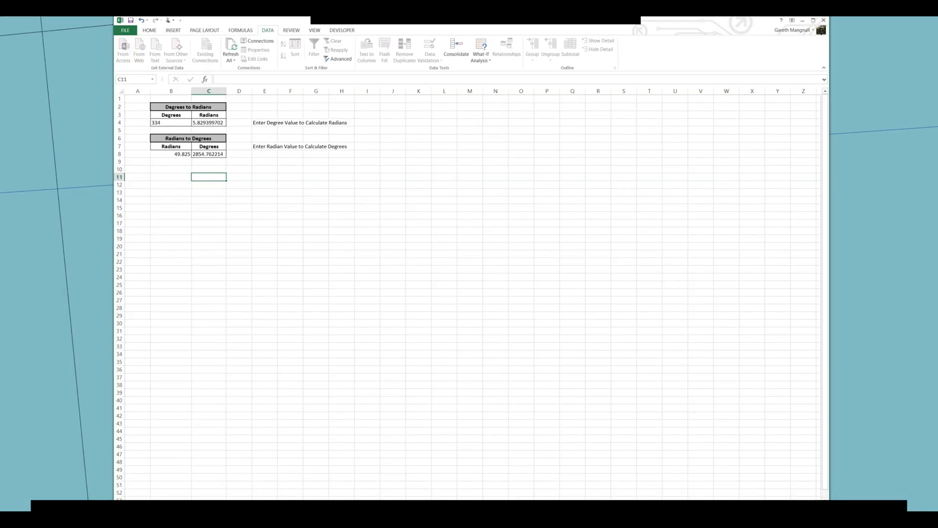
Clear the Planes livery type filter, pick VF-101 Grim Reapers Low Vis, and browse the Category/Type/Livery list
click(156, 122)
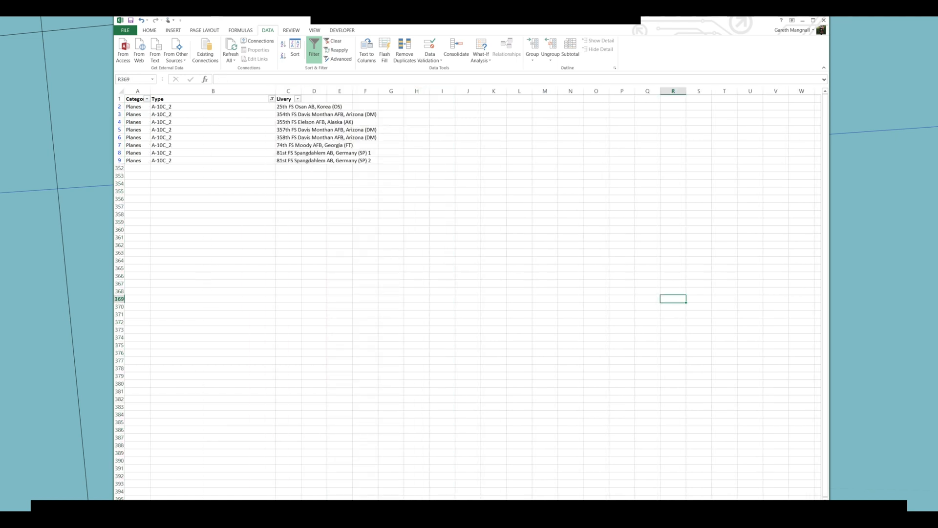
click(271, 99)
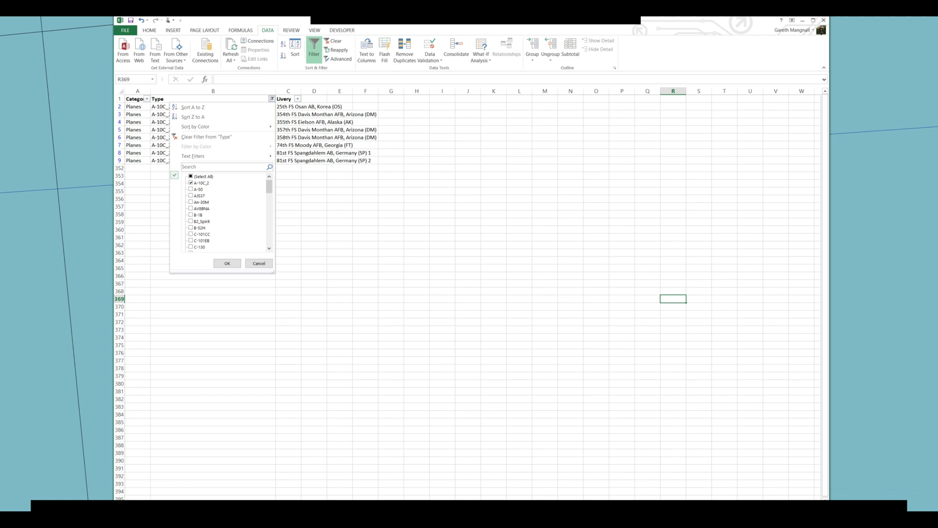
click(226, 263)
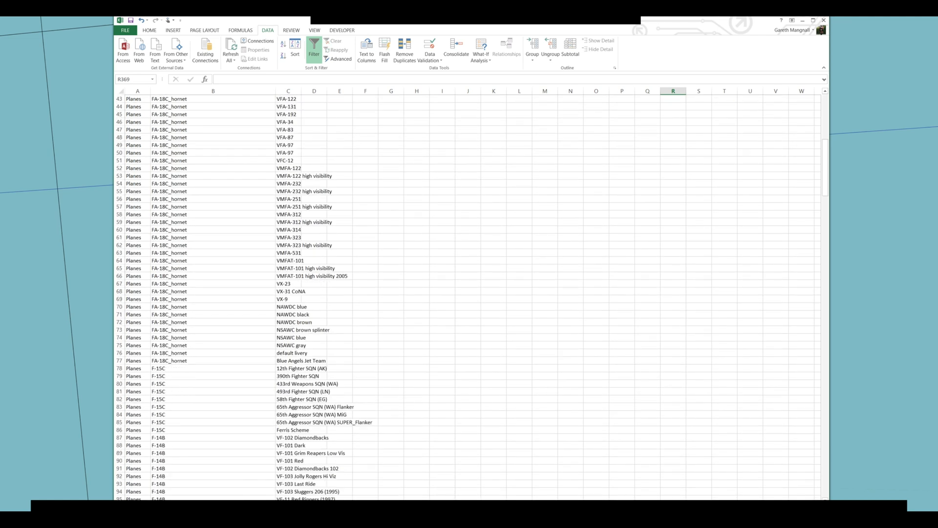
scroll(down, 3)
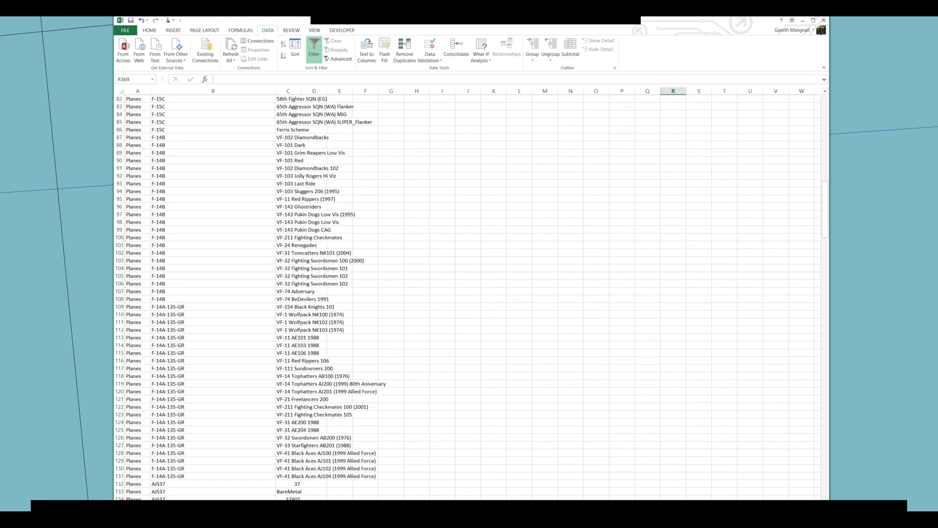
click(311, 152)
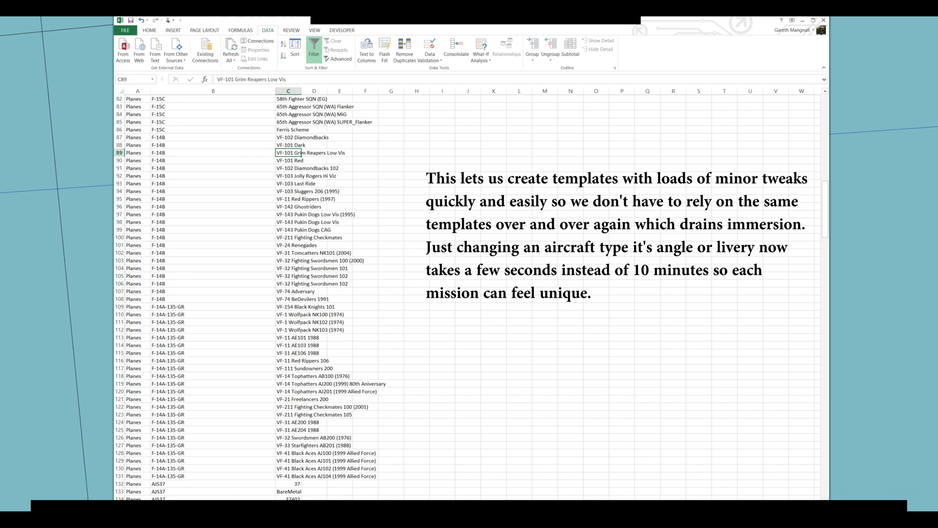
scroll(down, 3)
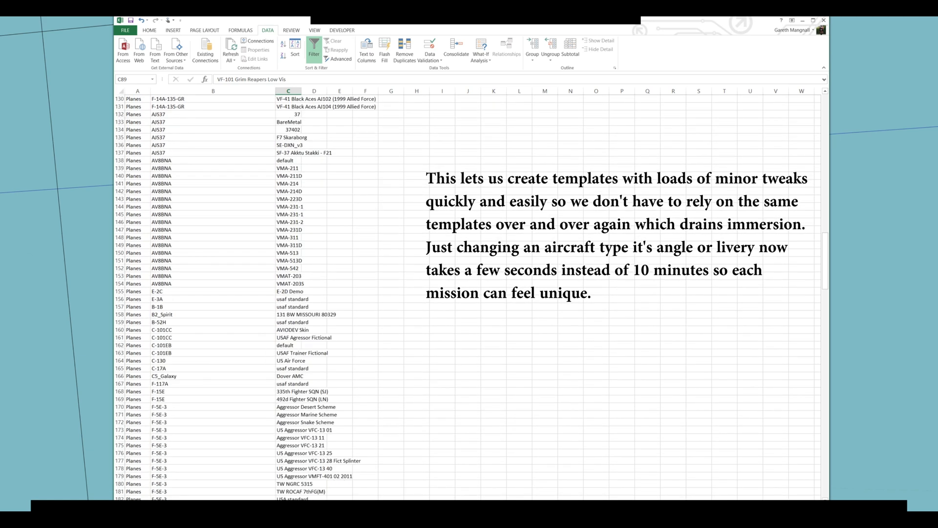
scroll(down, 3)
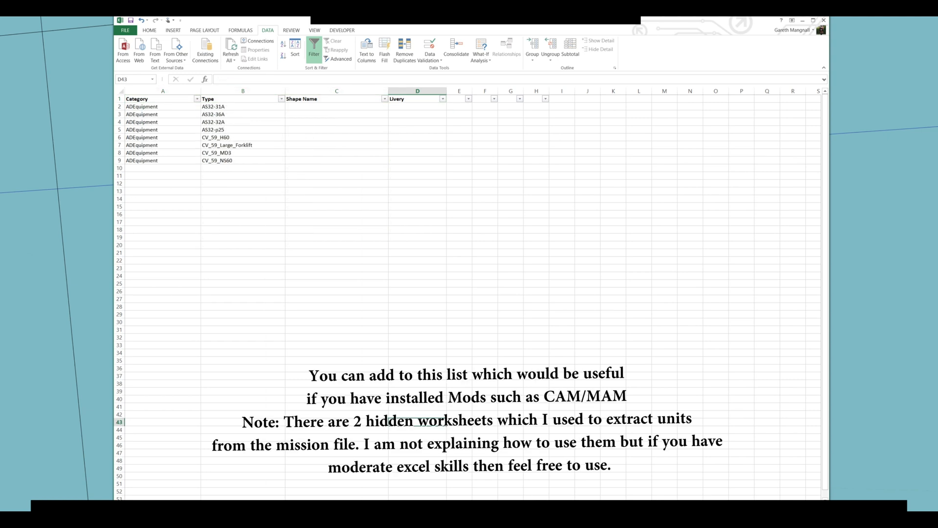
Scroll the ground units sheet before switching to the countries worksheet with codes like RUS
scroll(down, 3)
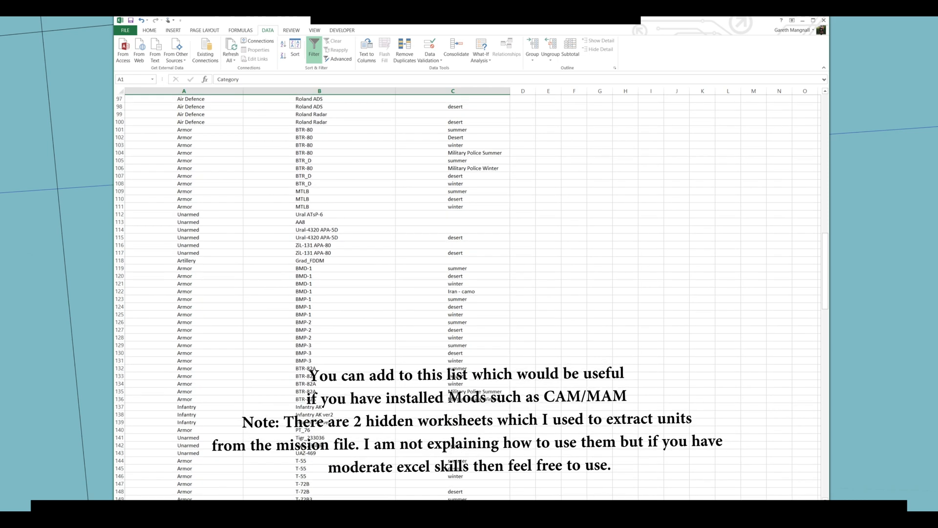
scroll(up, 3)
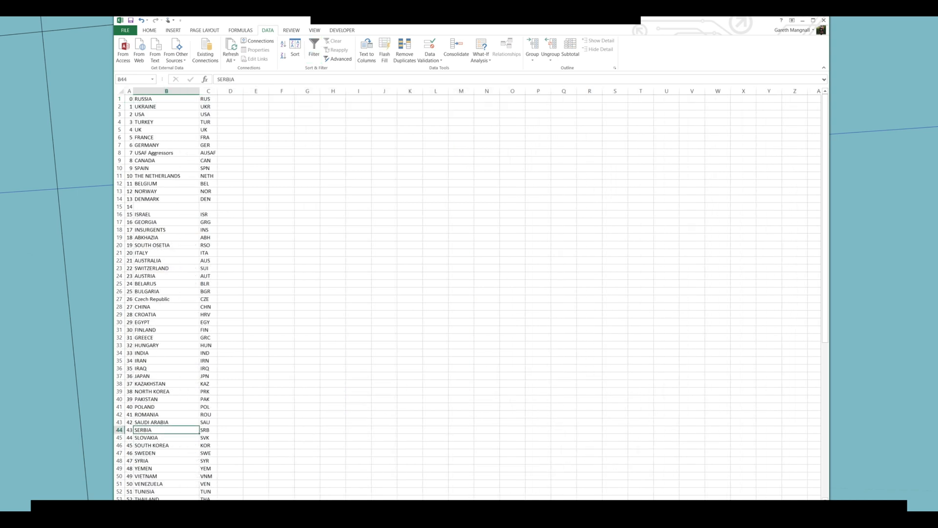
Scroll down the country list before returning to the DCS Mission Editor airfield map
scroll(down, 3)
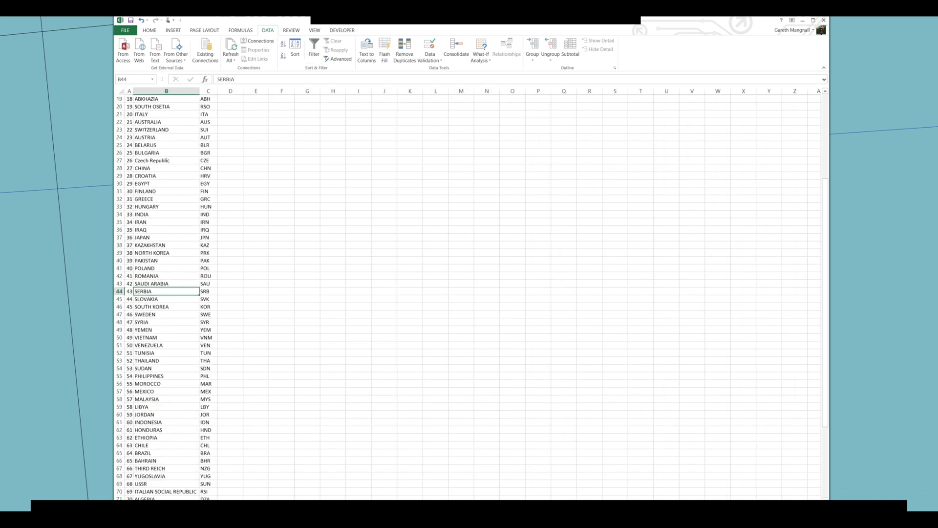
scroll(down, 3)
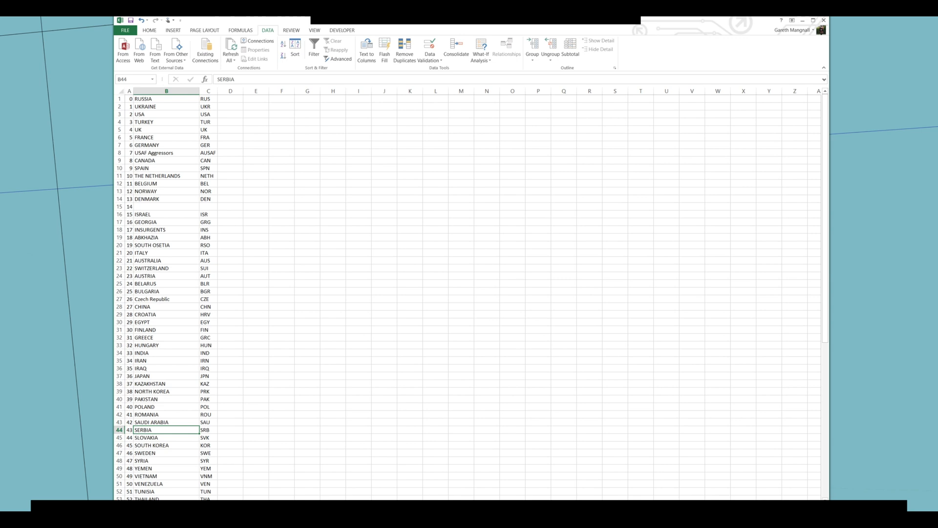
scroll(down, 3)
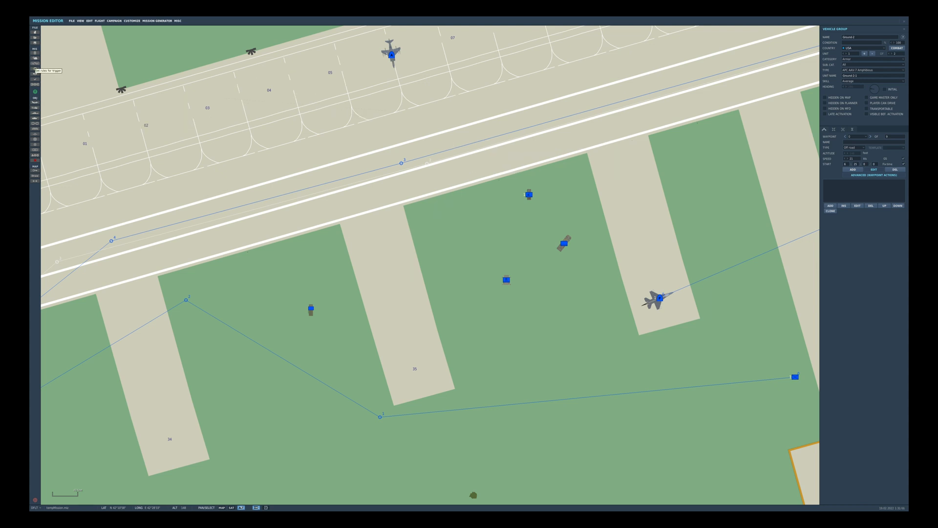
Review the MISSION START trigger's MissionStart.lua action and Removal Carrier's TIME MORE (42) condition
click(35, 70)
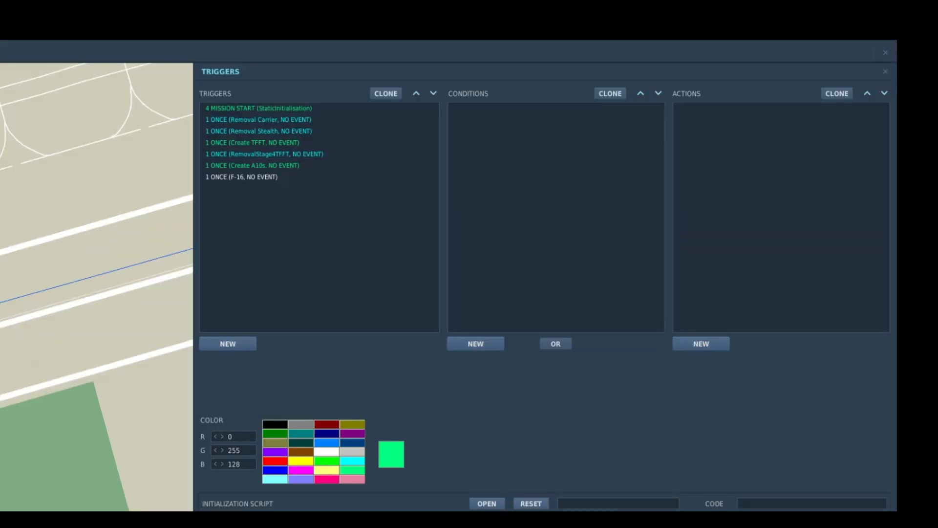
click(259, 119)
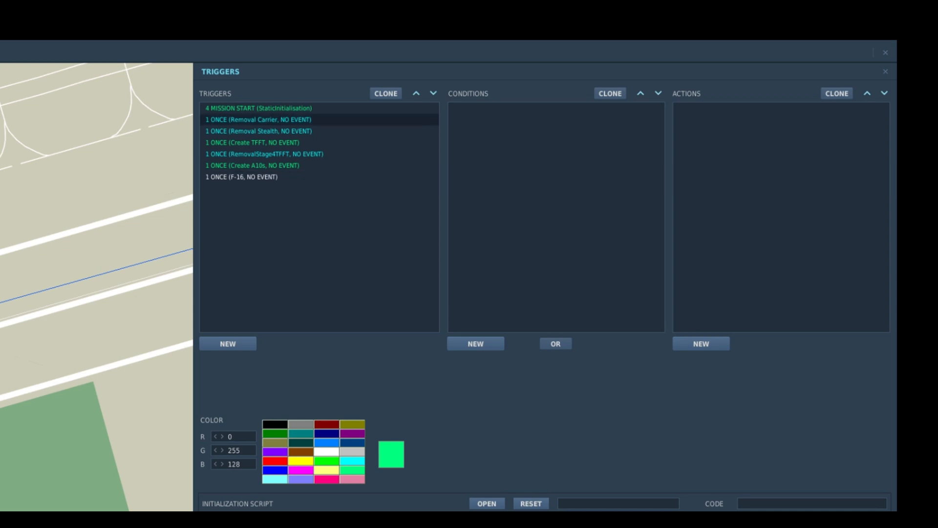
click(258, 107)
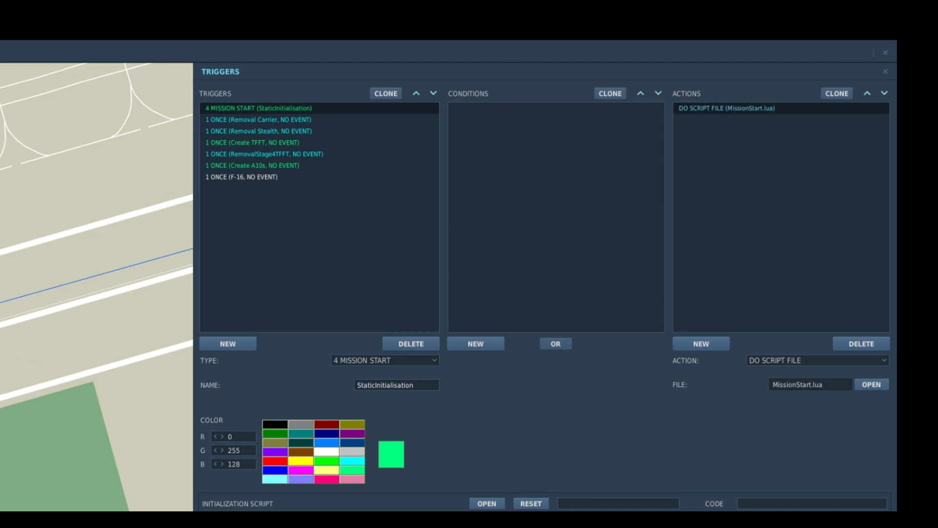
click(263, 119)
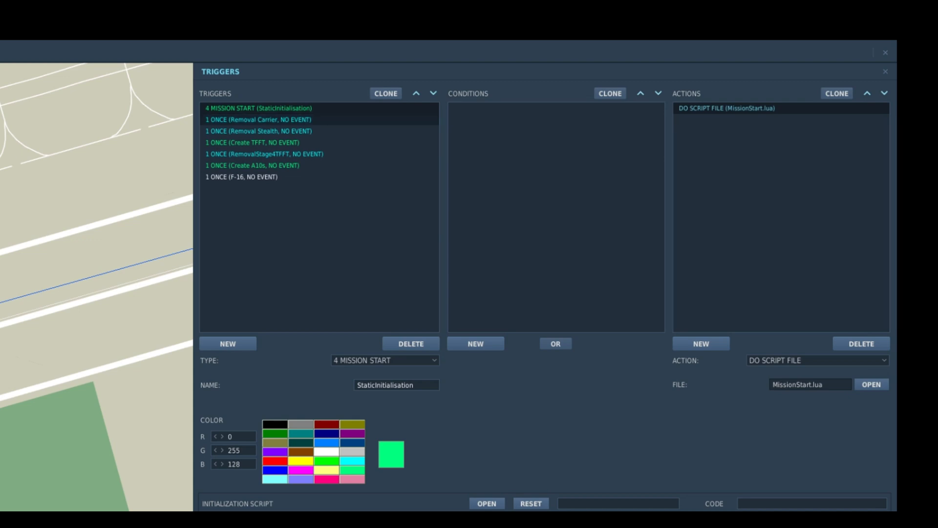
click(257, 120)
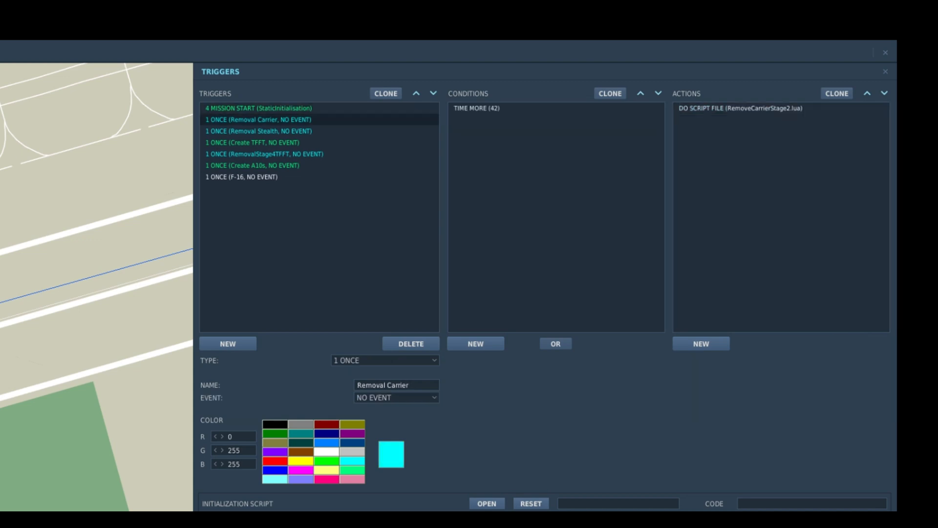
Review Create A10s at 75 s, Removal Carrier's script file and Removal Stealth's RemoveStealthStage3.lua at 55 s
click(257, 130)
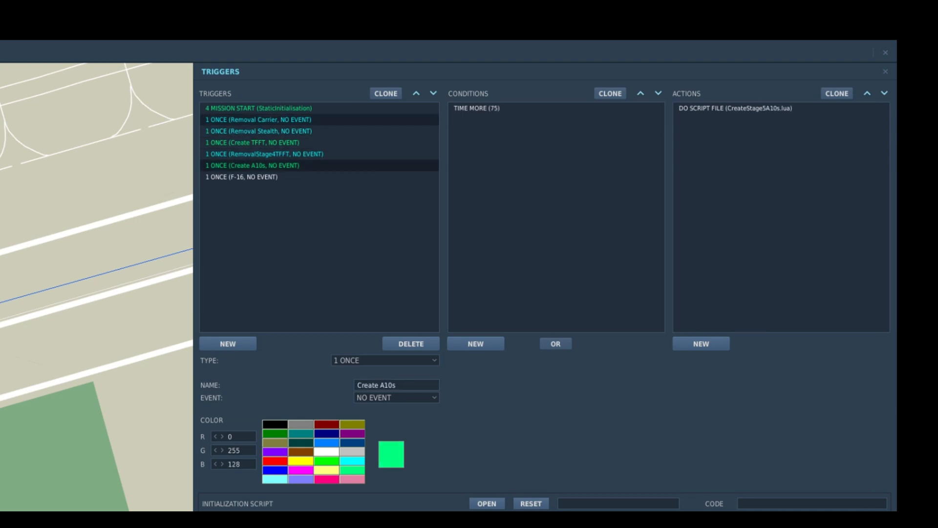
click(259, 119)
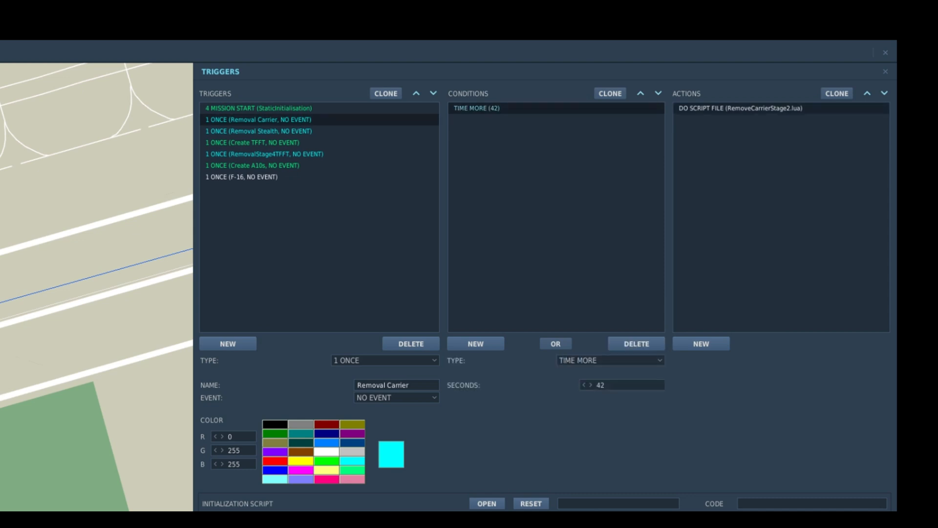
click(740, 108)
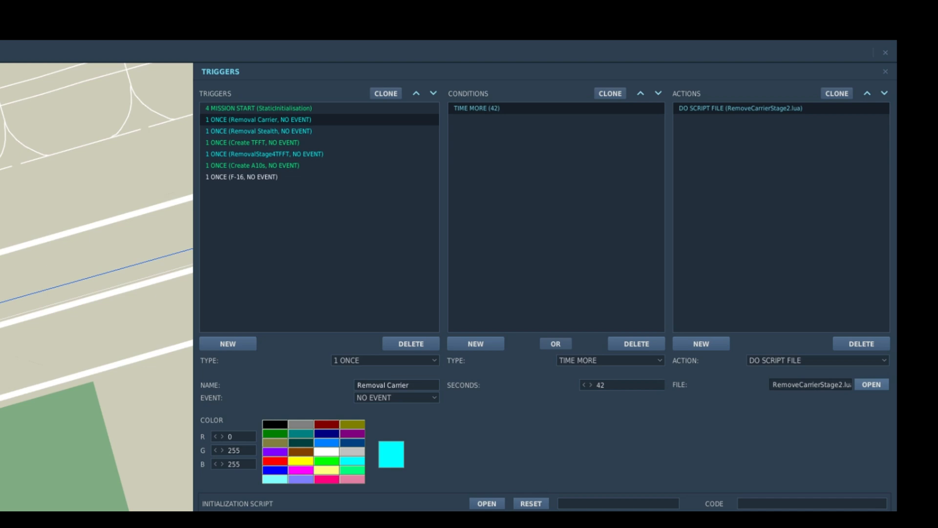
click(270, 130)
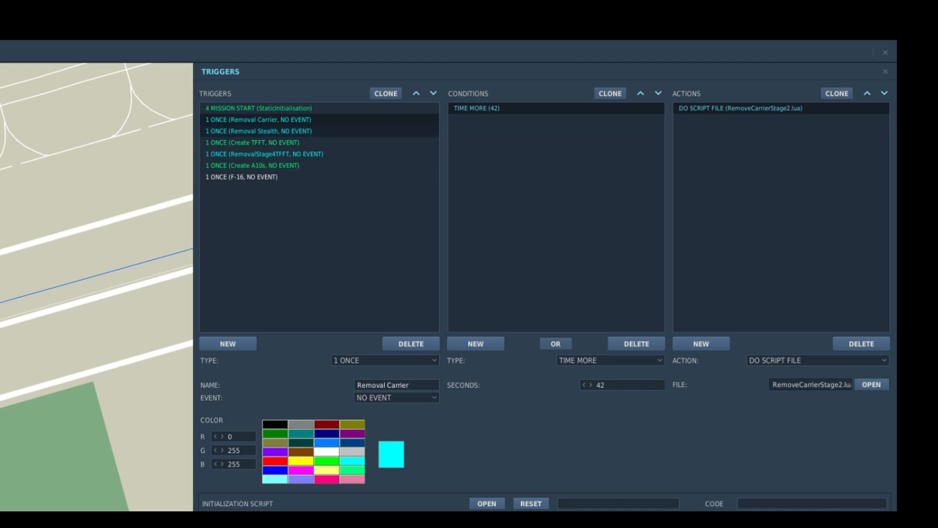
click(262, 131)
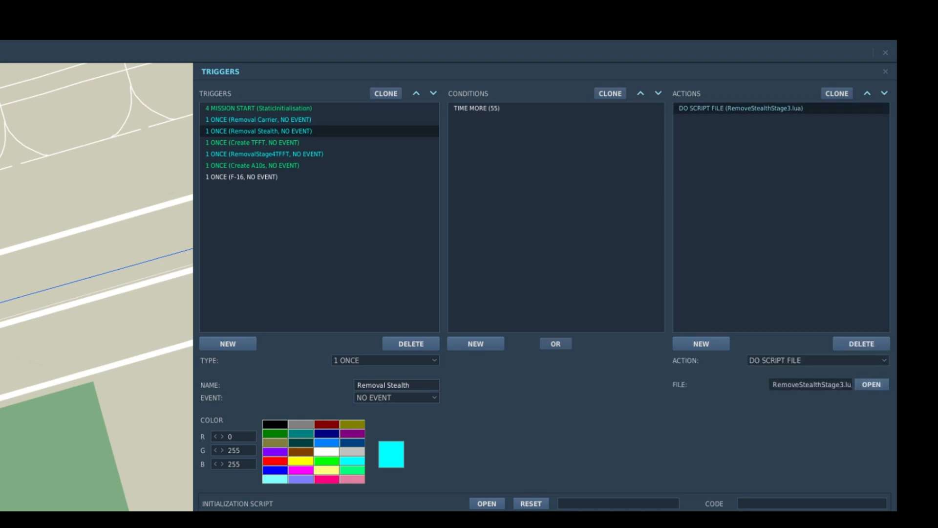
click(252, 143)
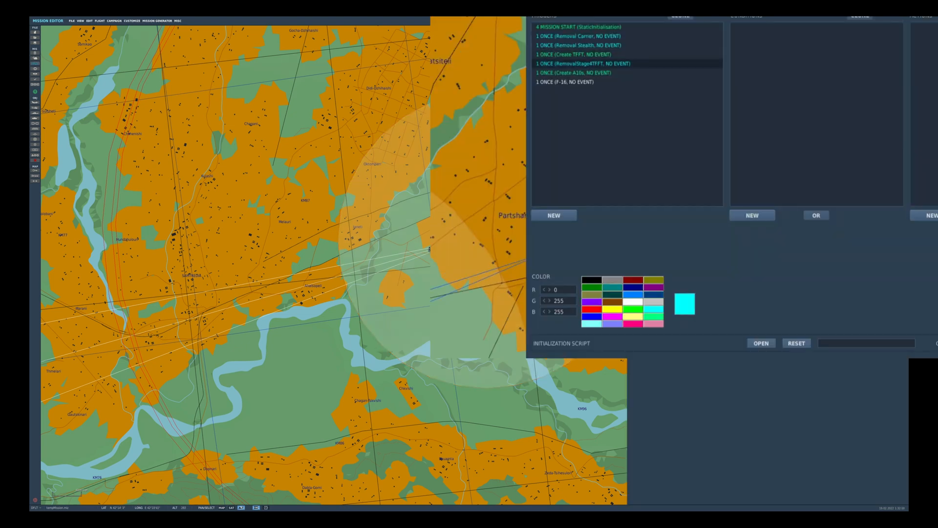
Change Removal Stealth's TIME MORE (55) condition to UNIT OUTSIDE ZONE for Aerial-1-1 and Kutaisi takeoff zone
click(590, 45)
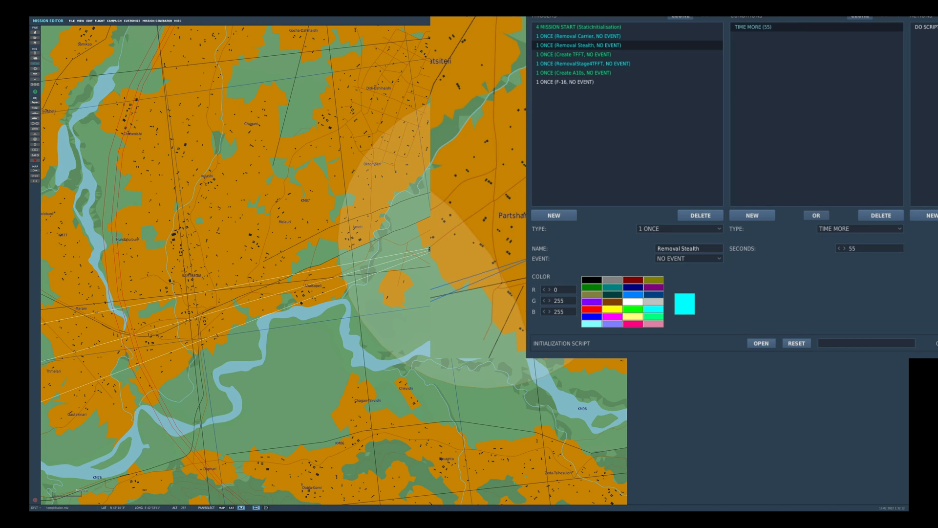
click(859, 229)
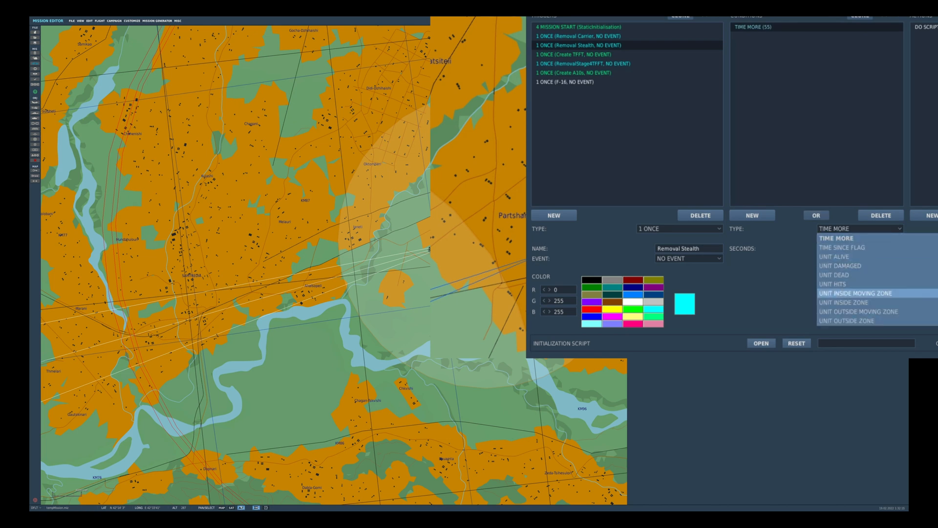
click(852, 320)
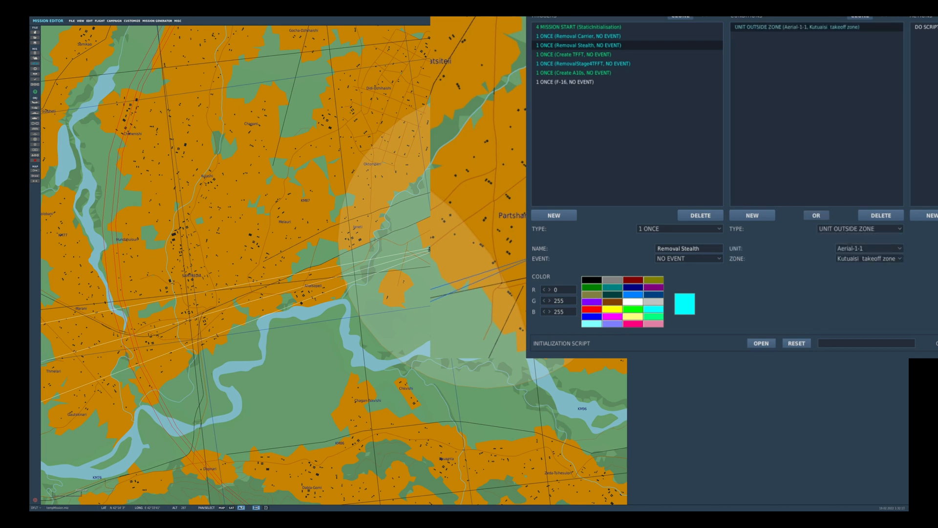
click(869, 258)
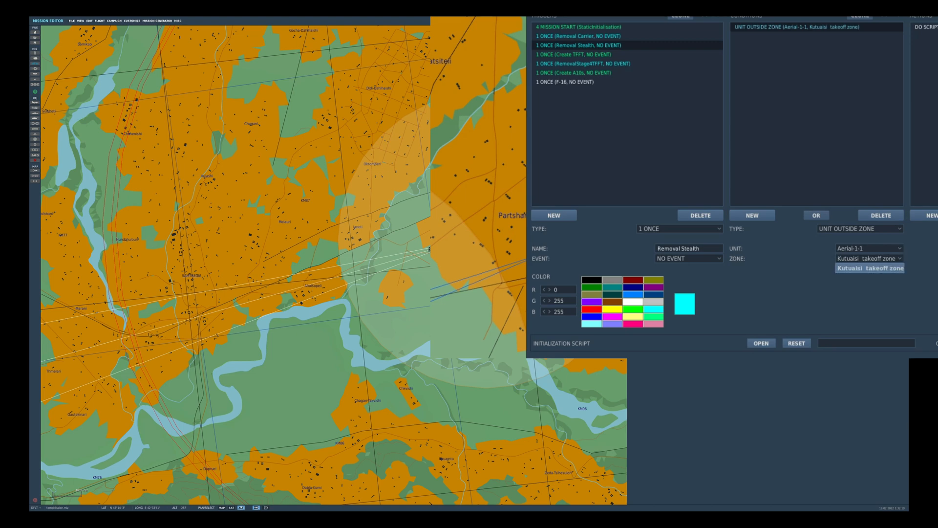